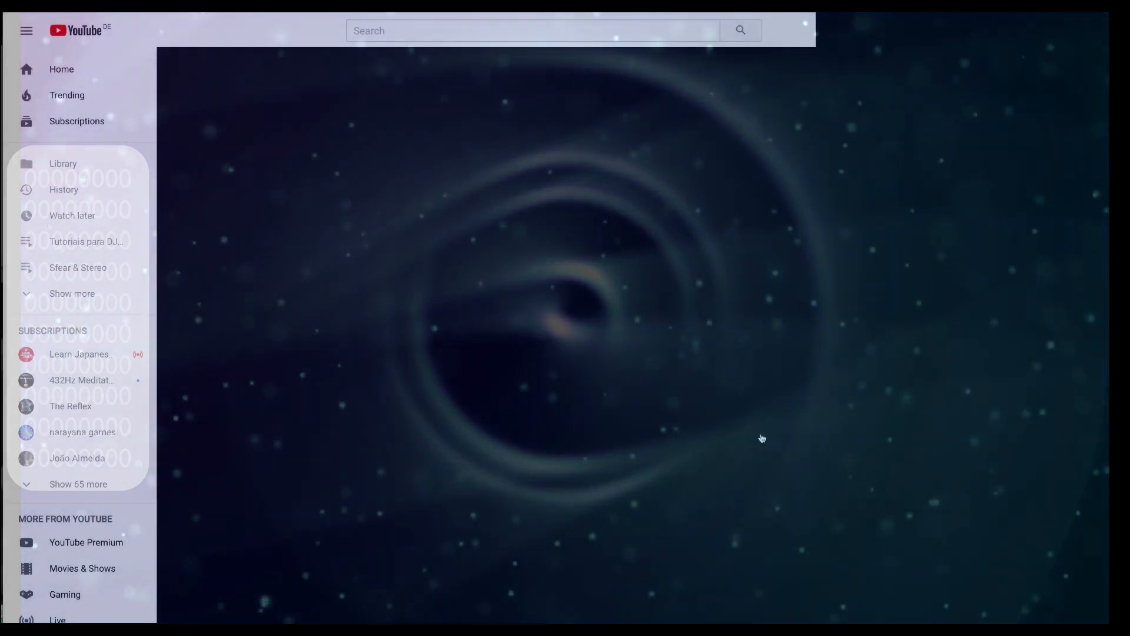
- Search YouTube for 'numeros grabovoi grabovoi numbers'
text(numeros grabovoi grabovoi numbers)
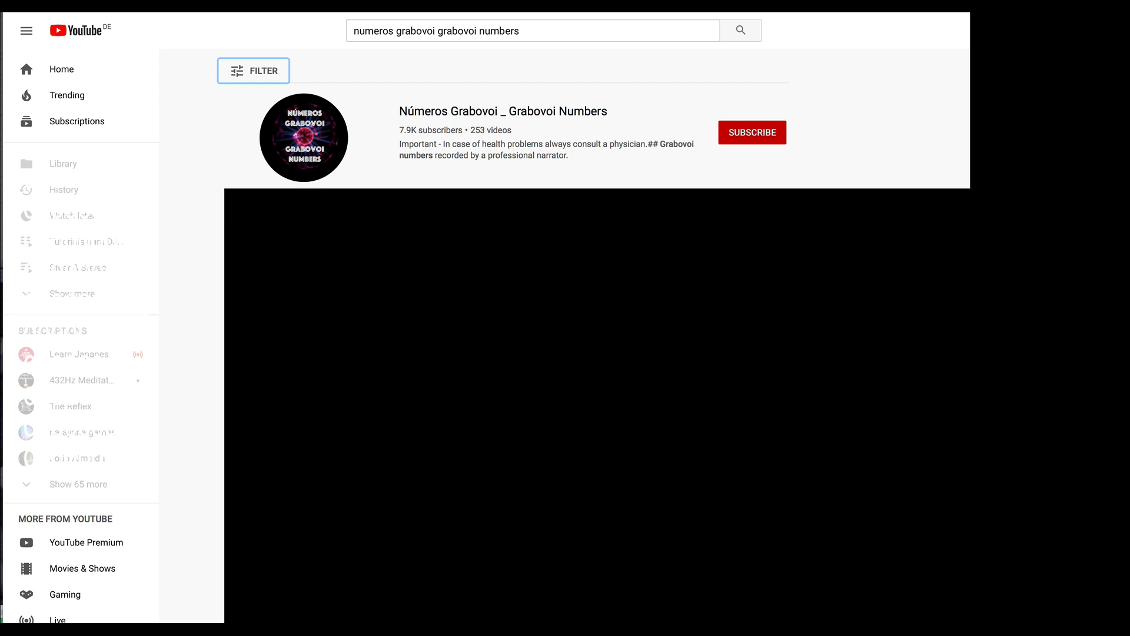
mouse_move(280, 114)
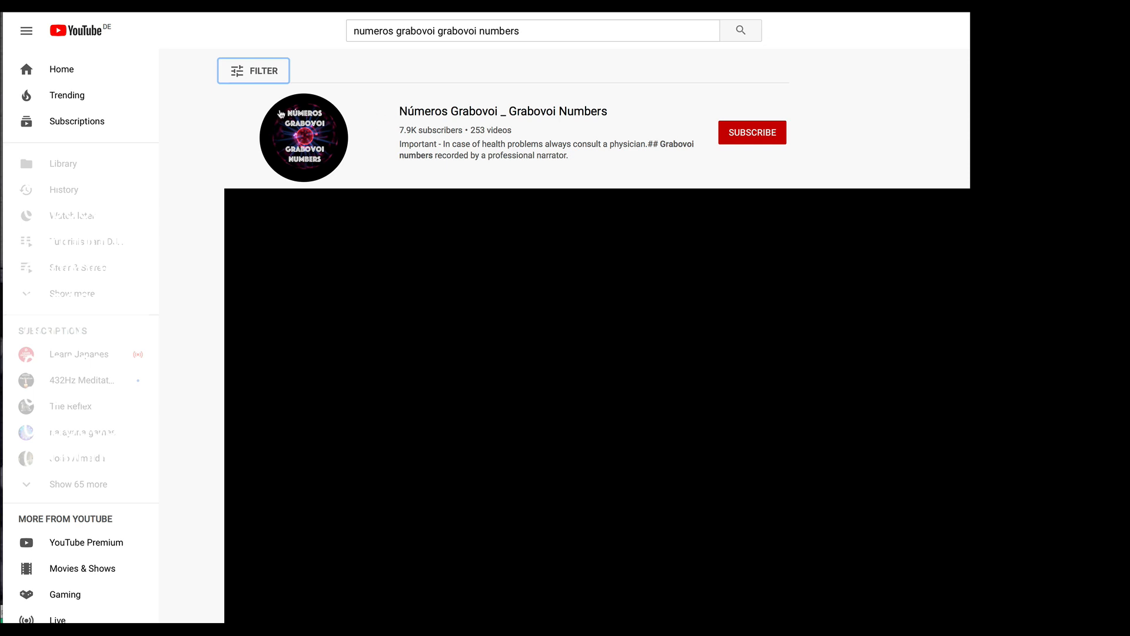
mouse_move(259, 74)
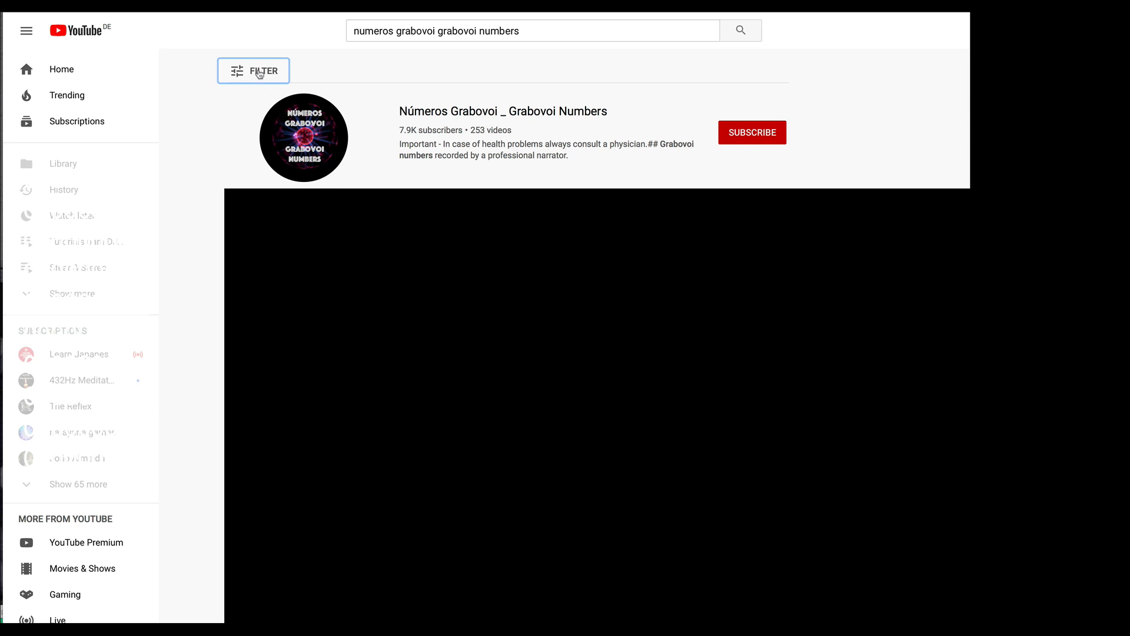
- Show and then hide the search filter options, leaving the channel result visible
click(254, 71)
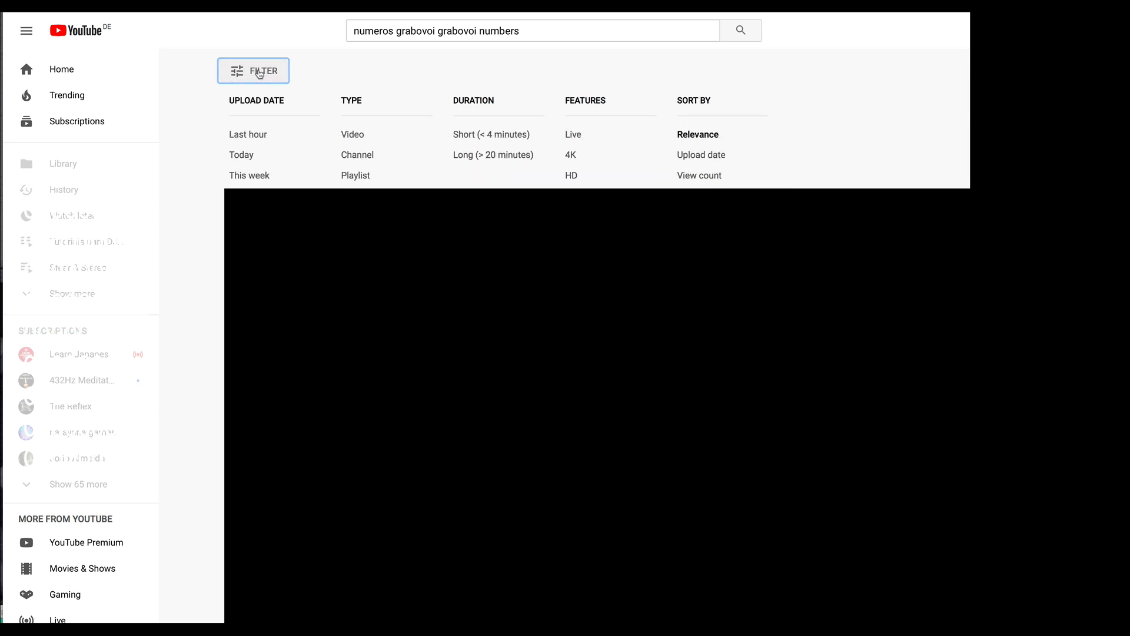
click(253, 71)
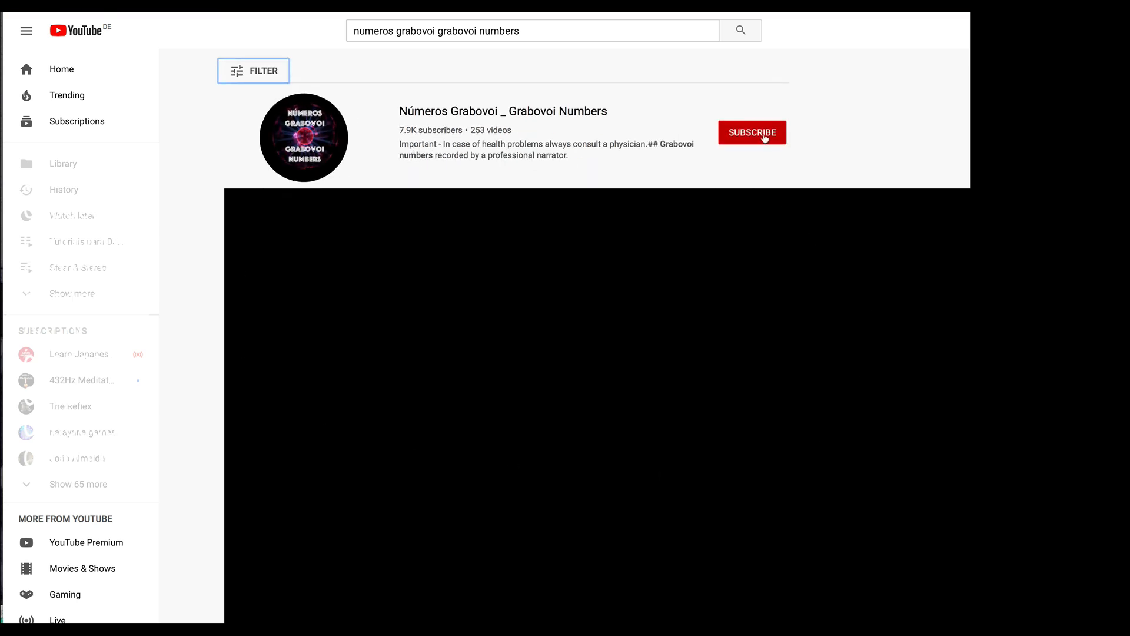
- Subscribe to the Números Grabovoi _ Grabovoi Numbers channel and go to its channel page
click(752, 132)
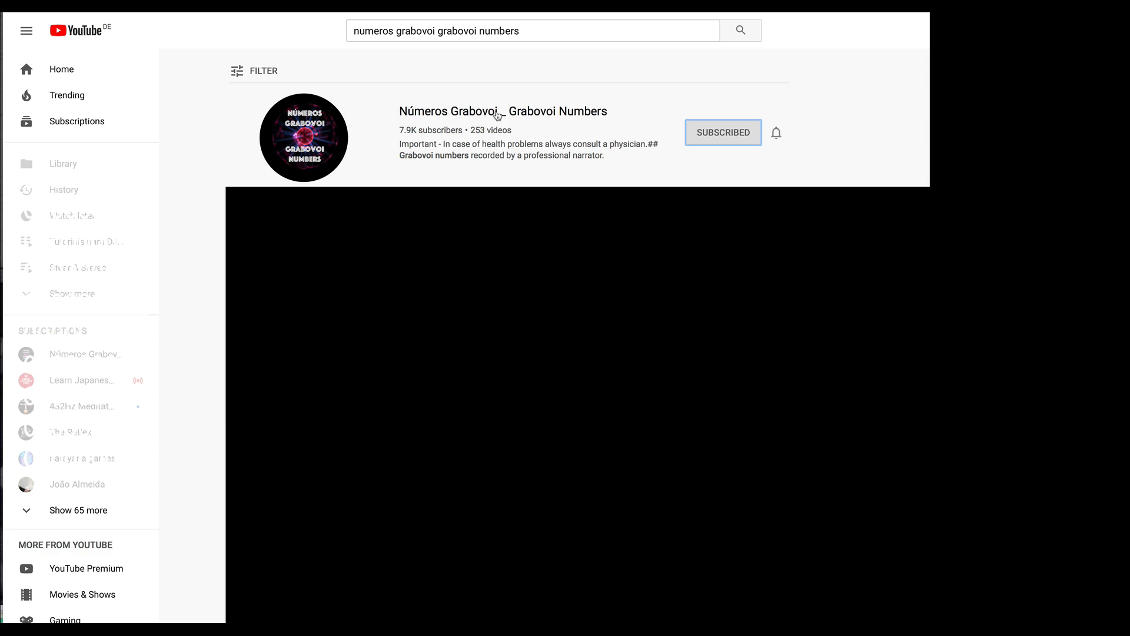
click(503, 111)
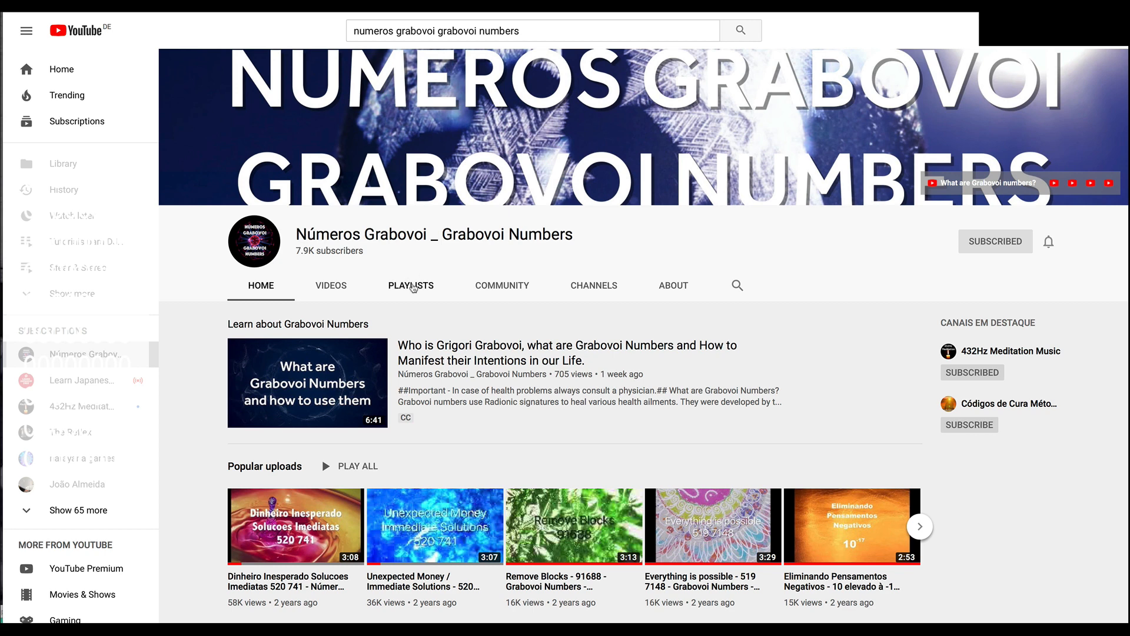
- View the channel's created playlists, scrolling through the list including Agesta - Sacred Codes
click(409, 285)
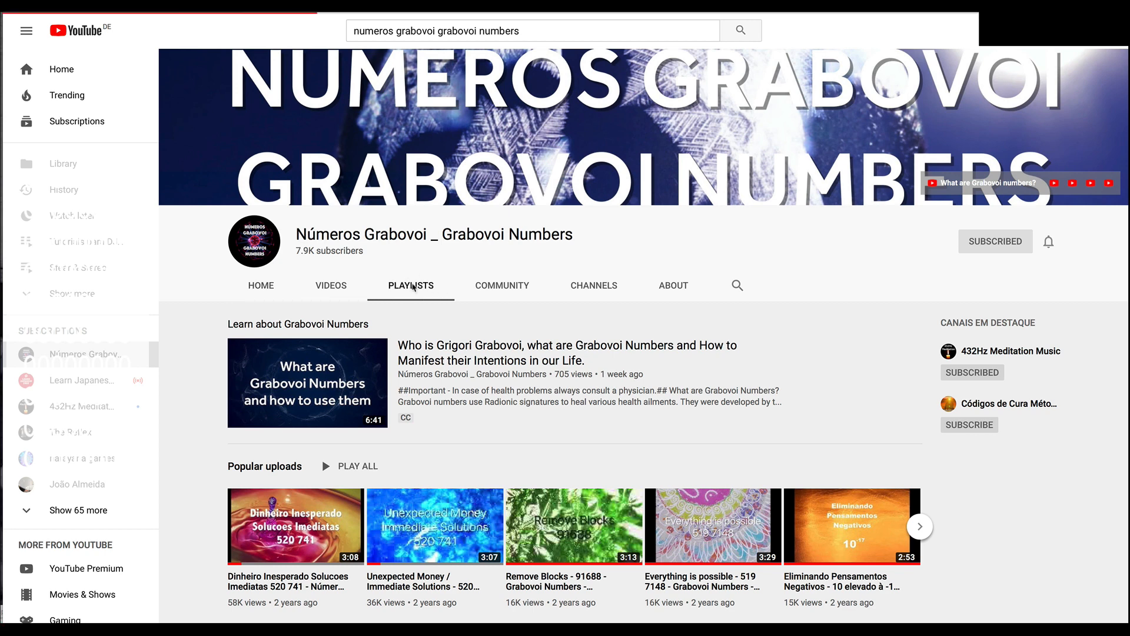
click(410, 285)
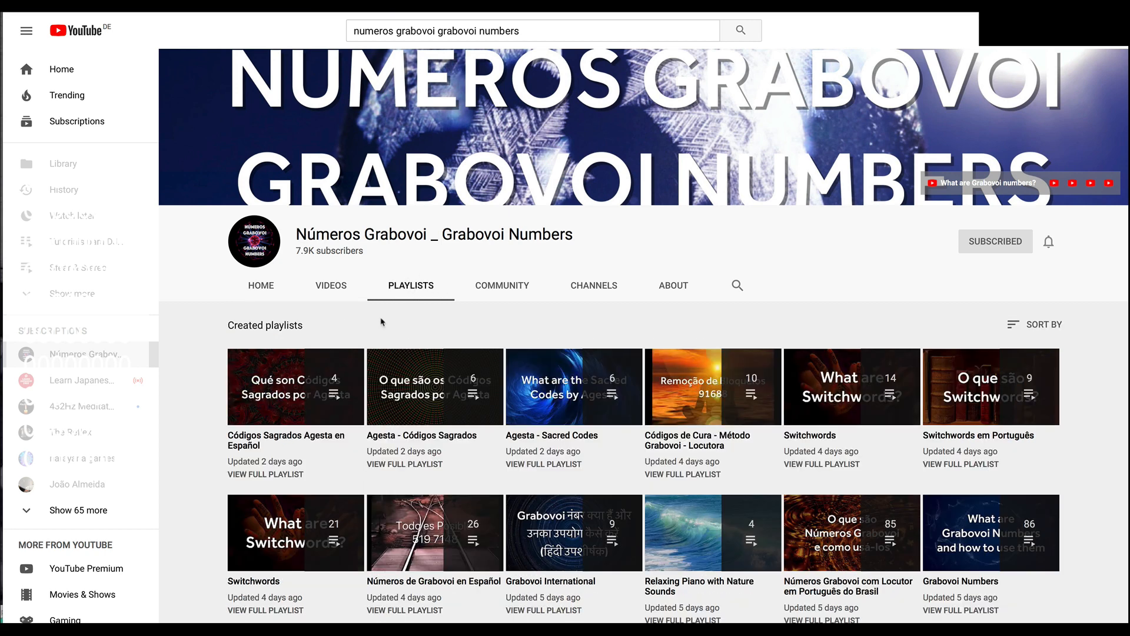
mouse_move(213, 326)
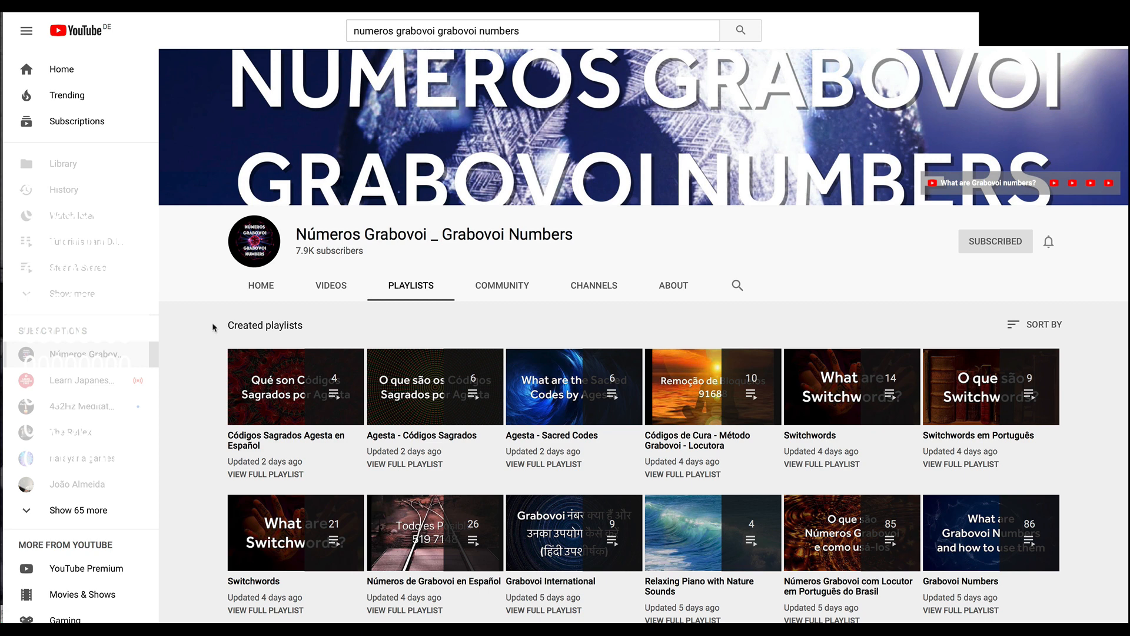
scroll(down, 3)
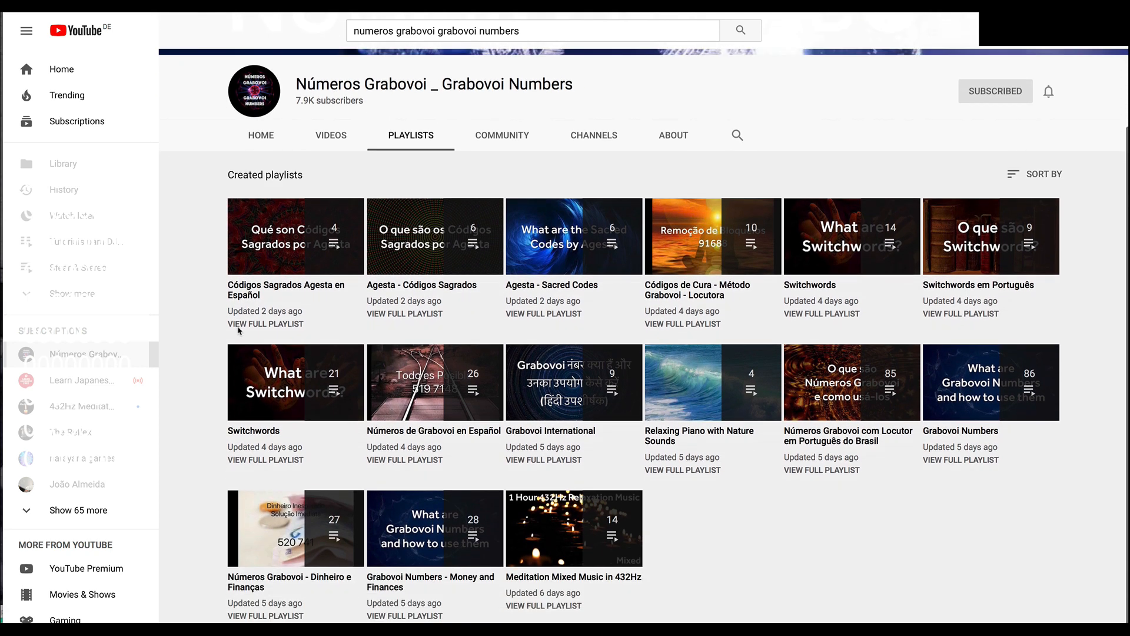
mouse_move(573, 236)
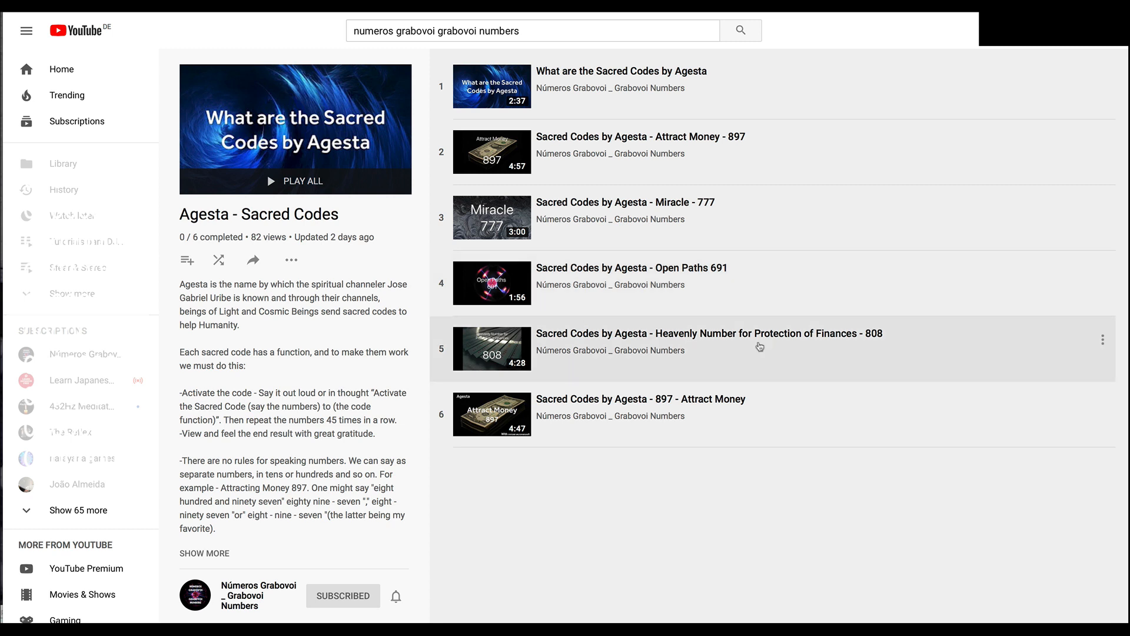
mouse_move(319, 322)
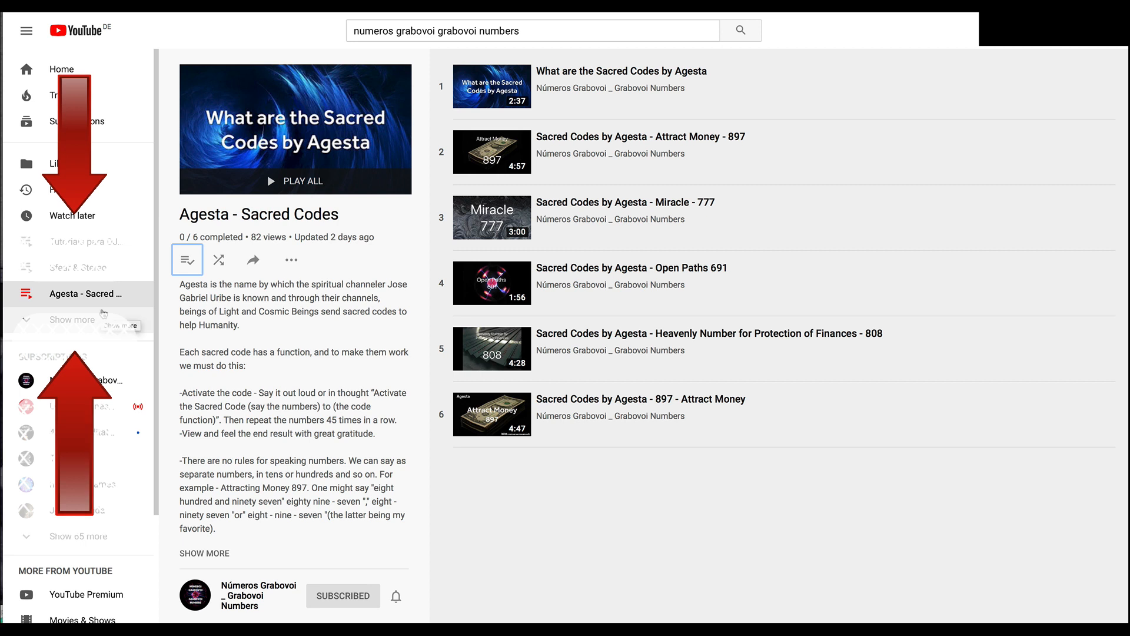
mouse_move(75, 295)
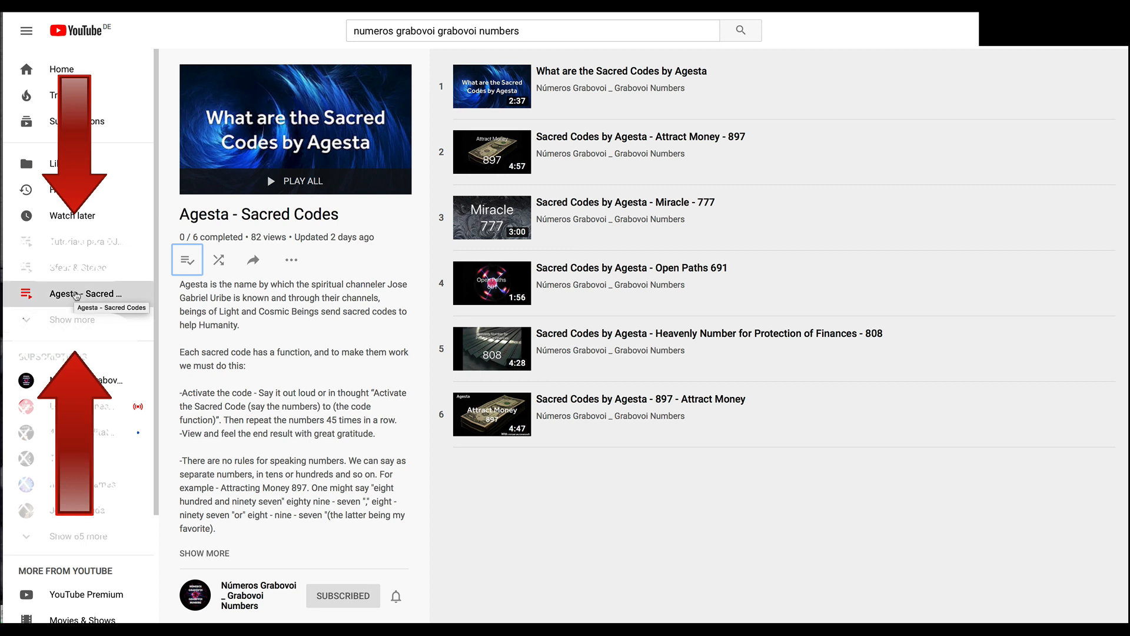